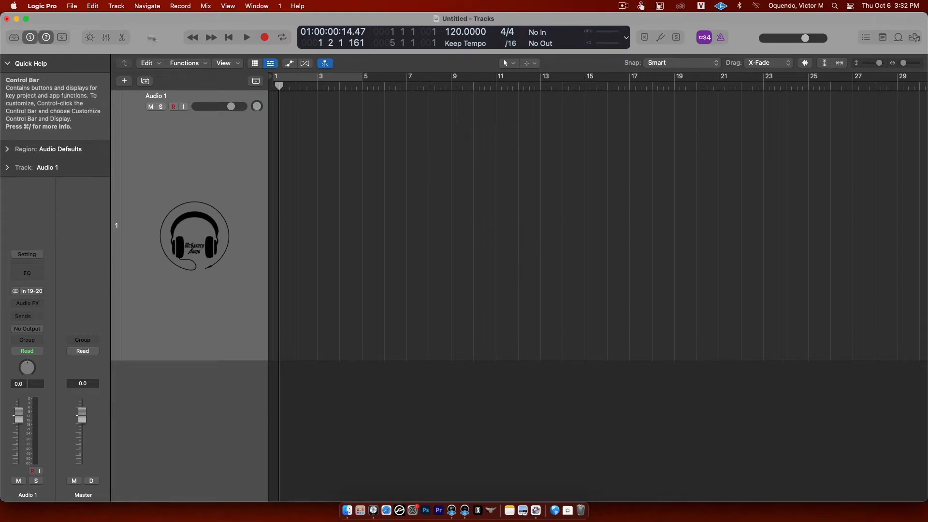
pyautogui.moveTo(163, 36)
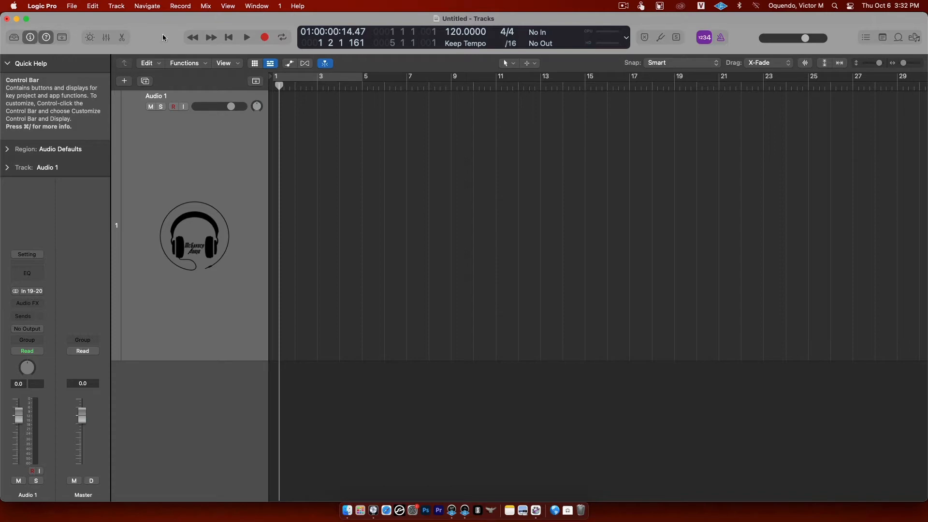
pyautogui.moveTo(91, 37)
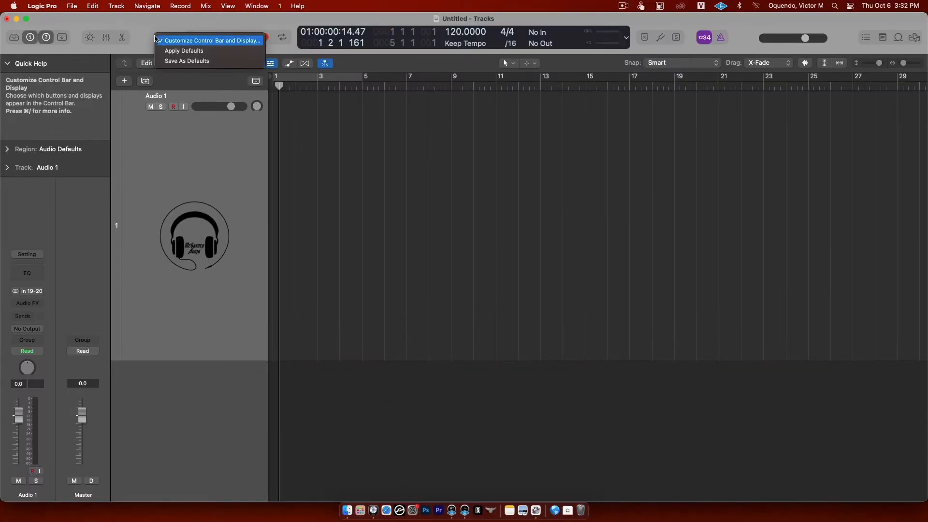
pyautogui.moveTo(230, 70)
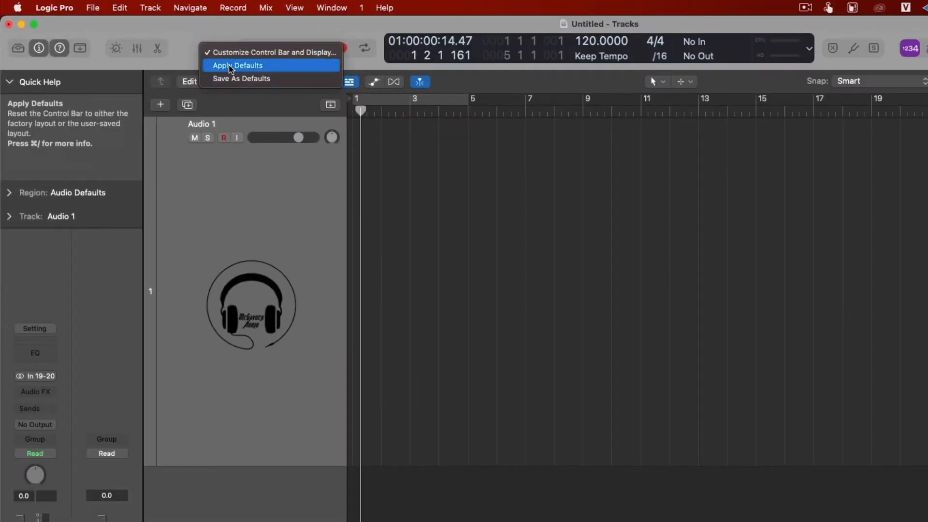
pyautogui.moveTo(231, 52)
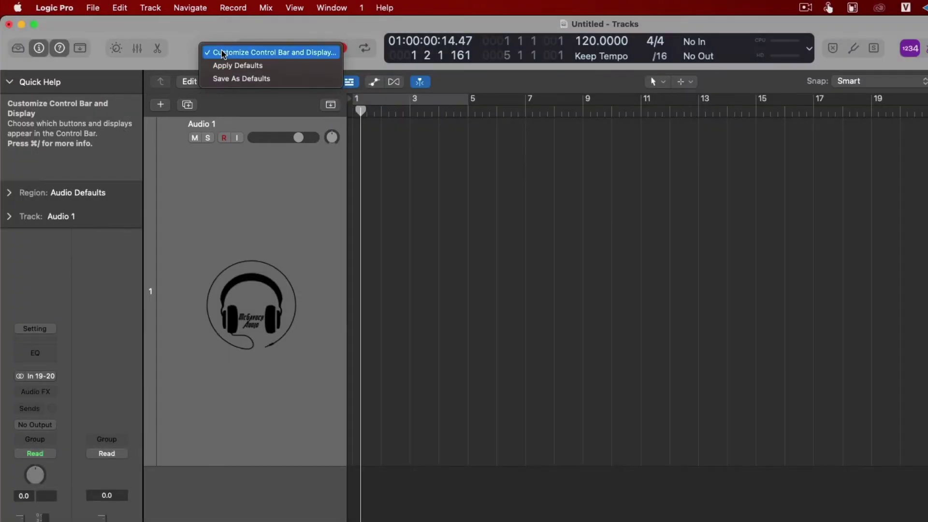
# Bring up the Customize Control Bar and Display panel from the control bar.
pyautogui.click(271, 52)
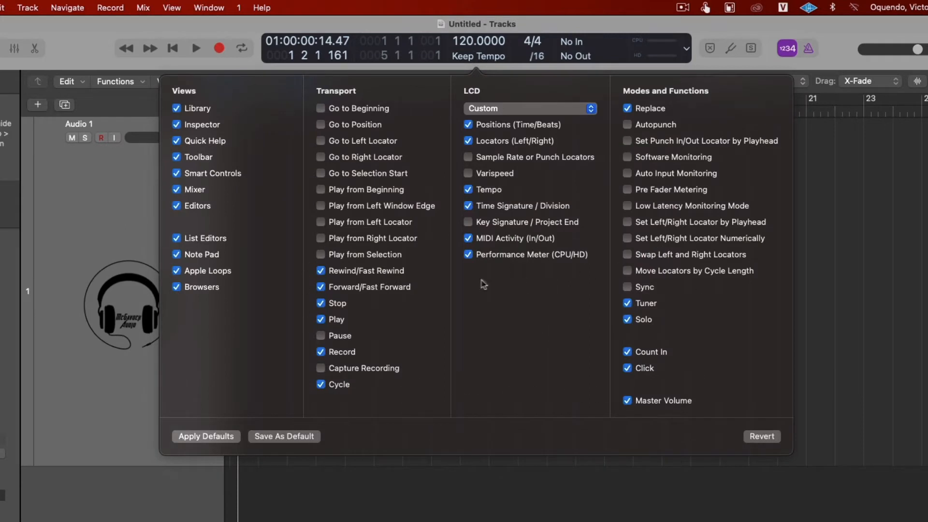
pyautogui.moveTo(249, 308)
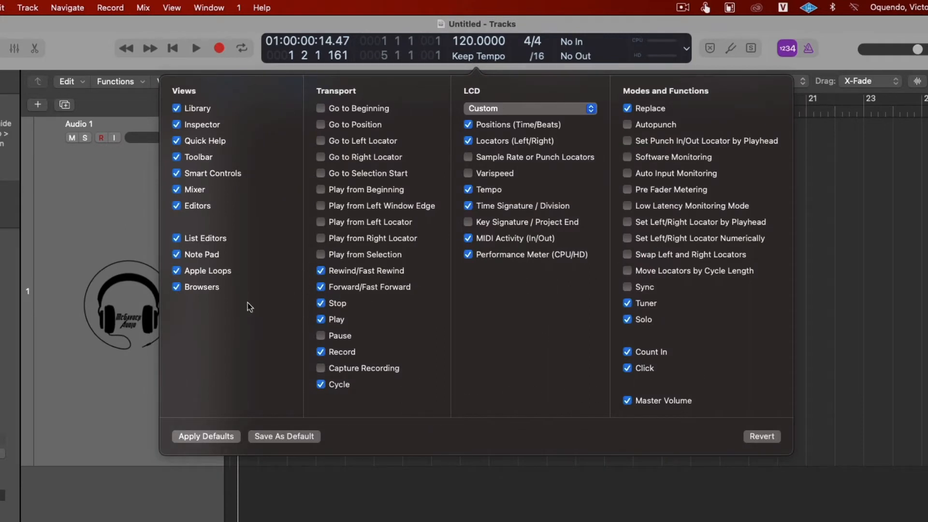
pyautogui.moveTo(411, 336)
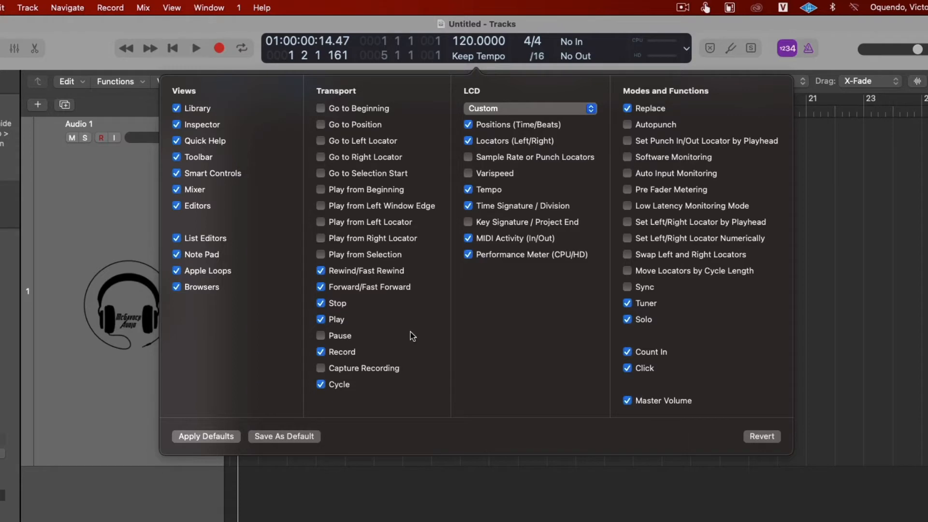
pyautogui.moveTo(251, 149)
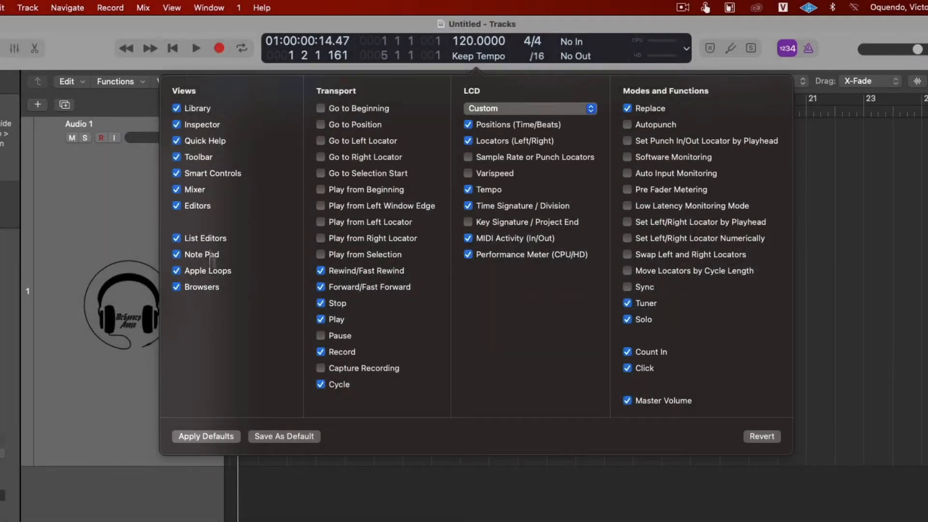
pyautogui.moveTo(391, 94)
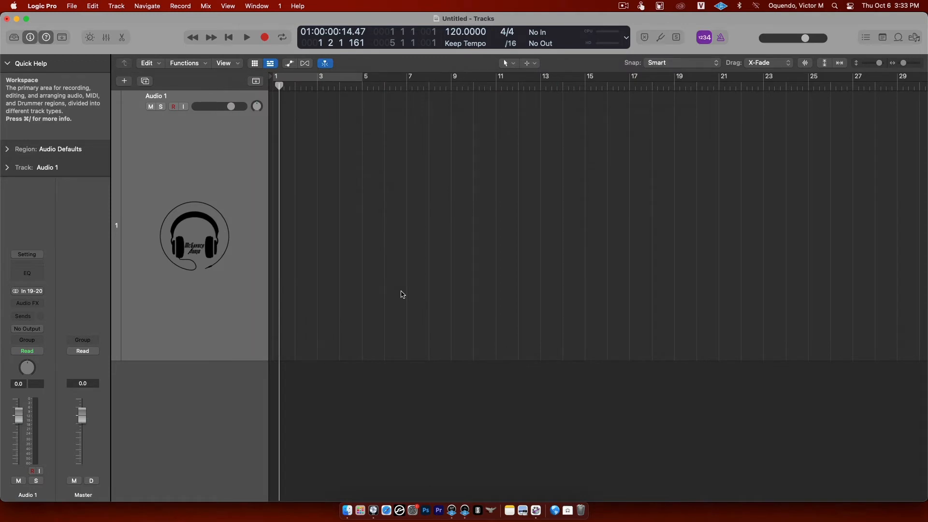
pyautogui.moveTo(377, 215)
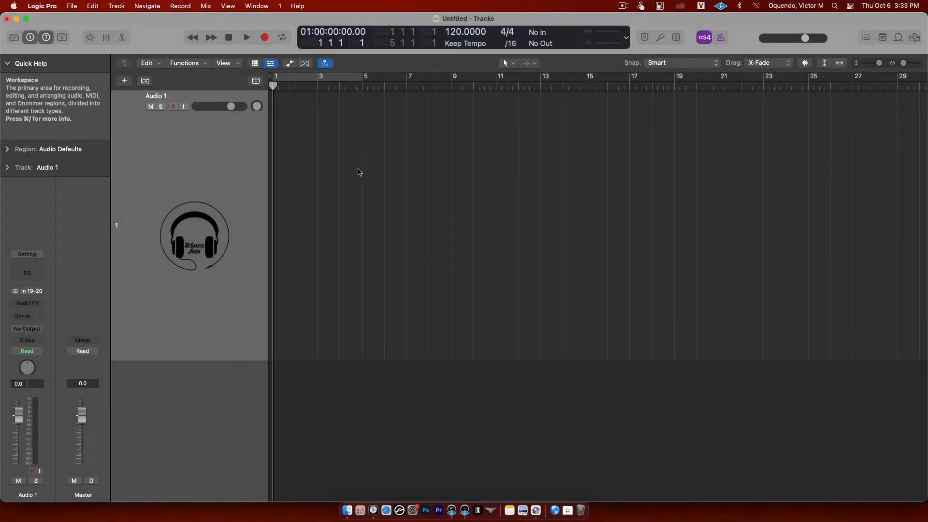
# Move the playhead to bars 10 and 8 via the ruler, advance it with Forward, then return to bar 1.
pyautogui.click(473, 83)
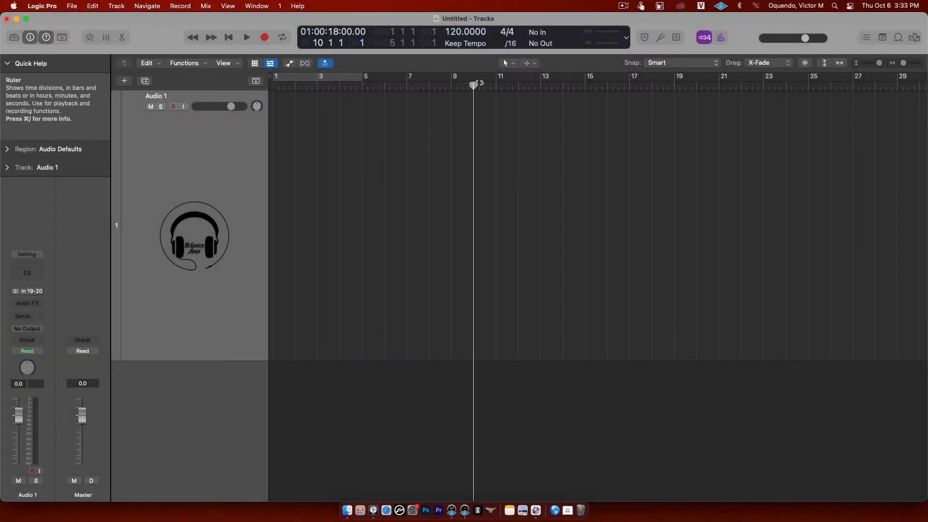
pyautogui.click(429, 85)
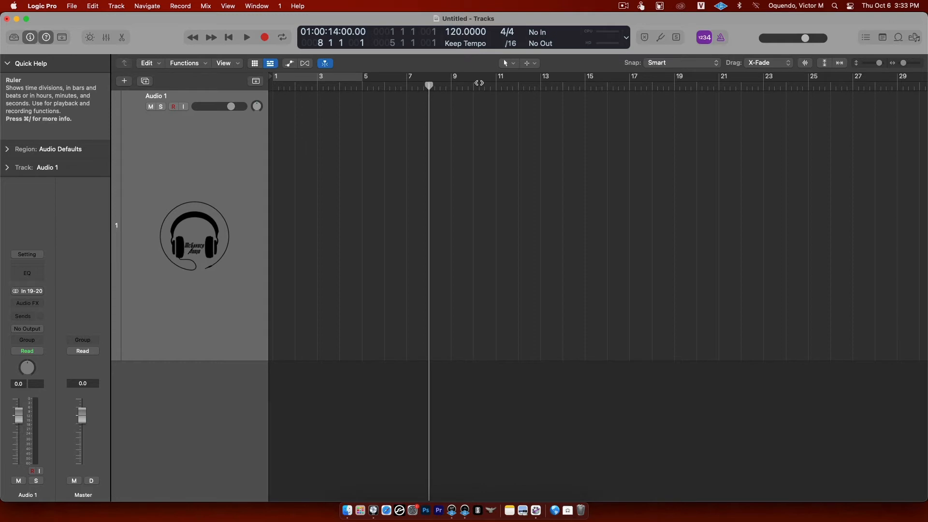
pyautogui.click(229, 37)
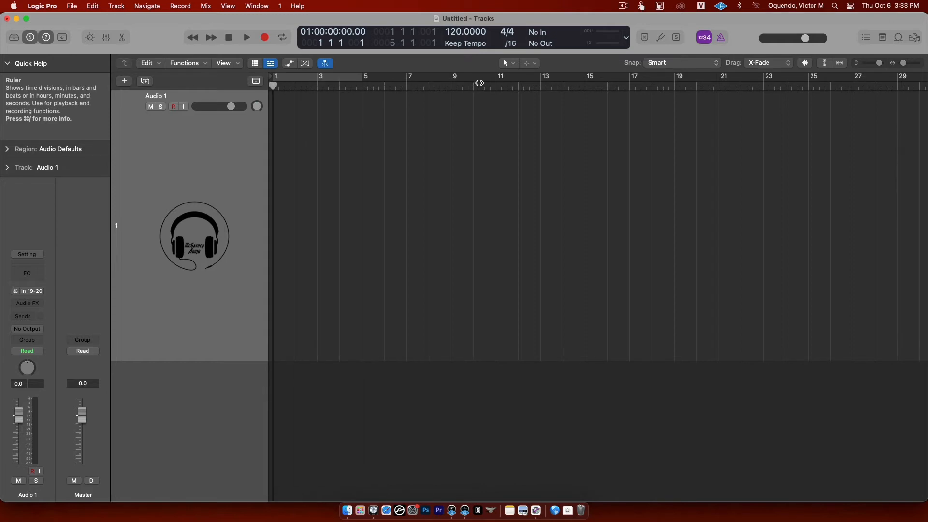
pyautogui.moveTo(211, 37)
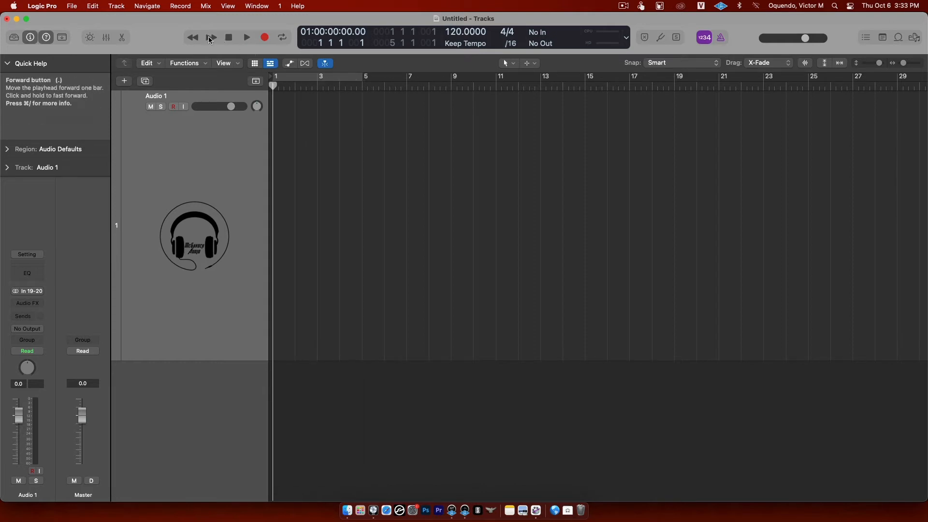
pyautogui.click(211, 37)
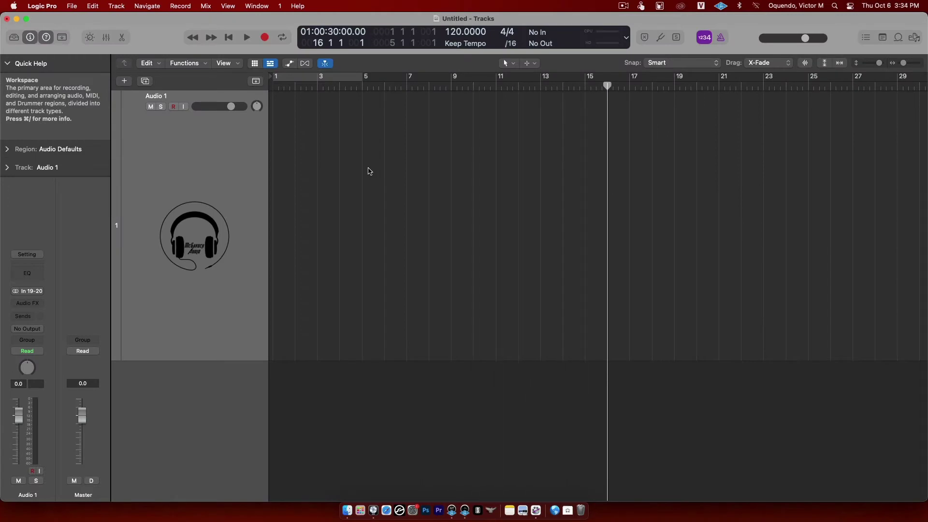
pyautogui.click(385, 86)
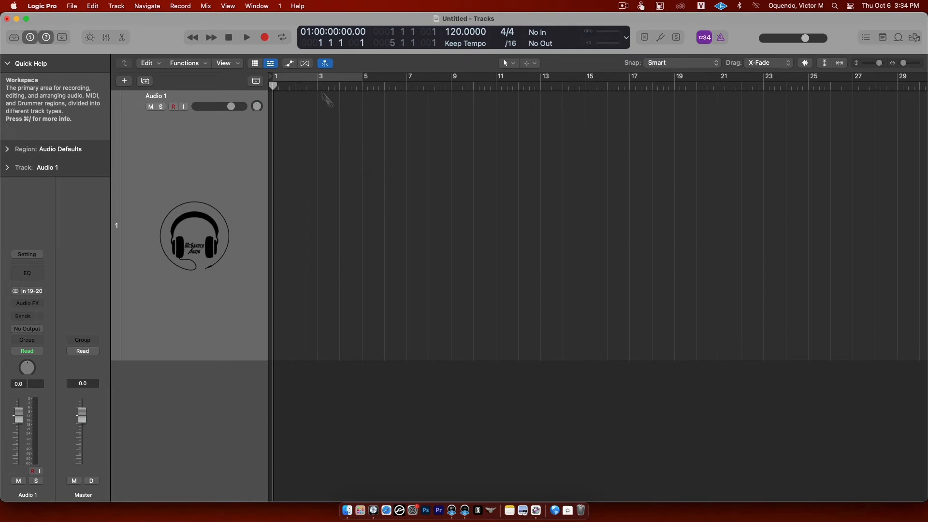
pyautogui.moveTo(230, 37)
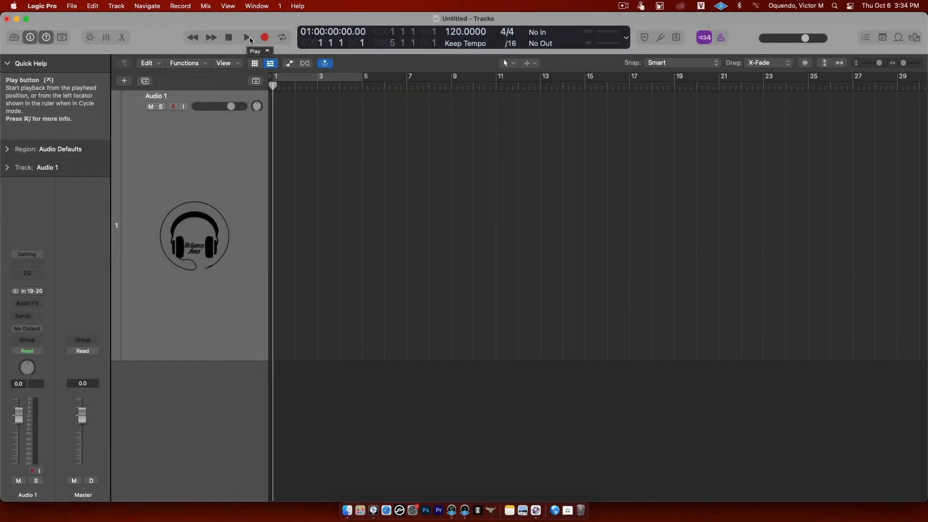
# Play the project from the start, stop partway through bar 2, and record-arm Audio 1.
pyautogui.click(246, 36)
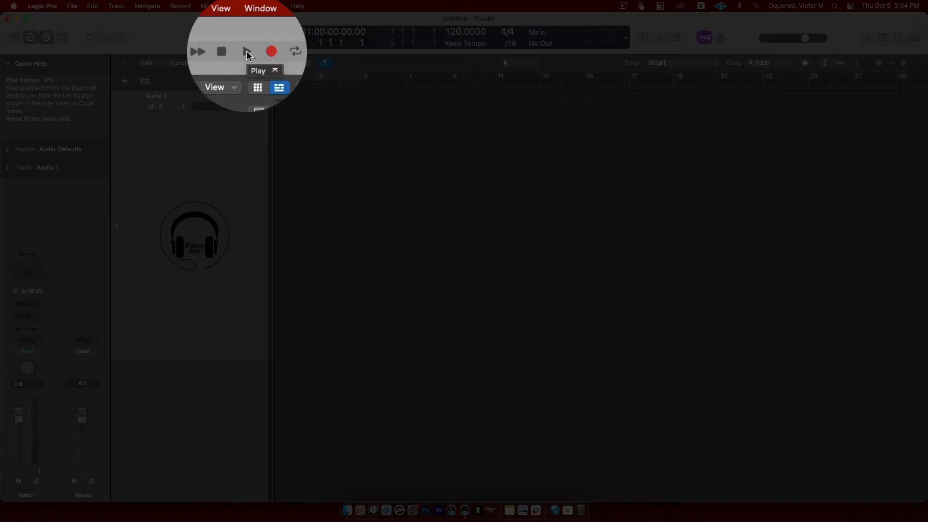
pyautogui.click(246, 50)
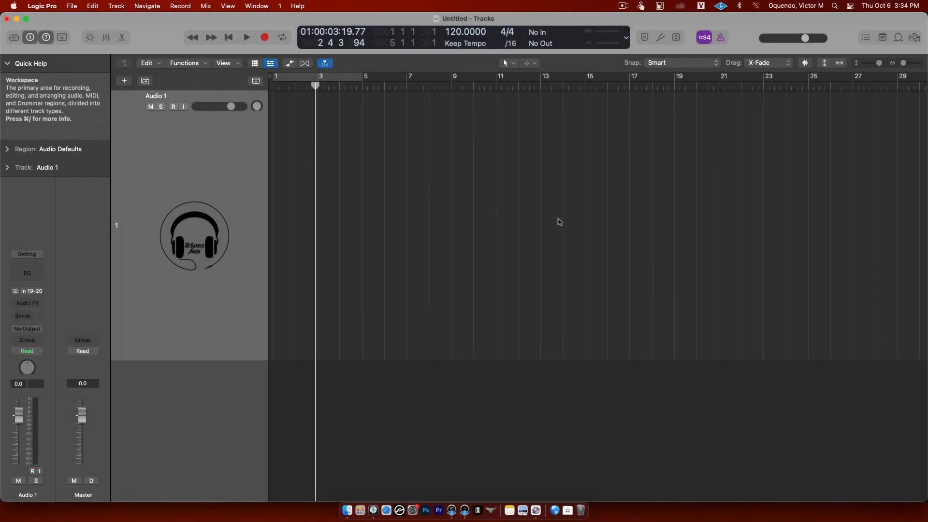
pyautogui.click(264, 36)
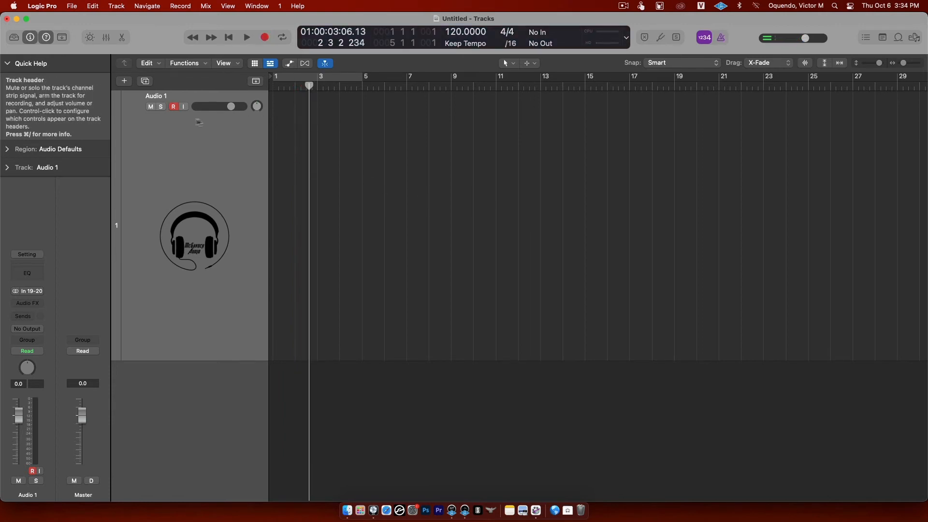
pyautogui.moveTo(280, 38)
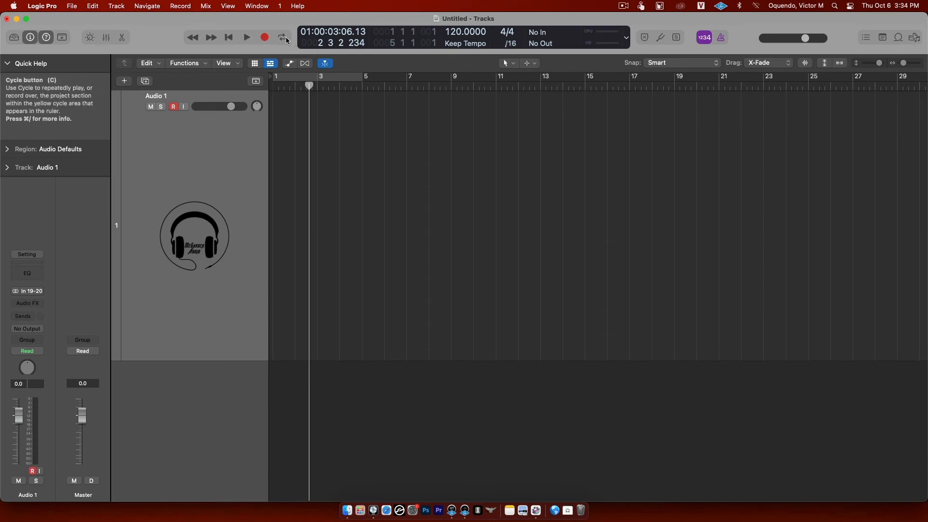
pyautogui.moveTo(282, 38)
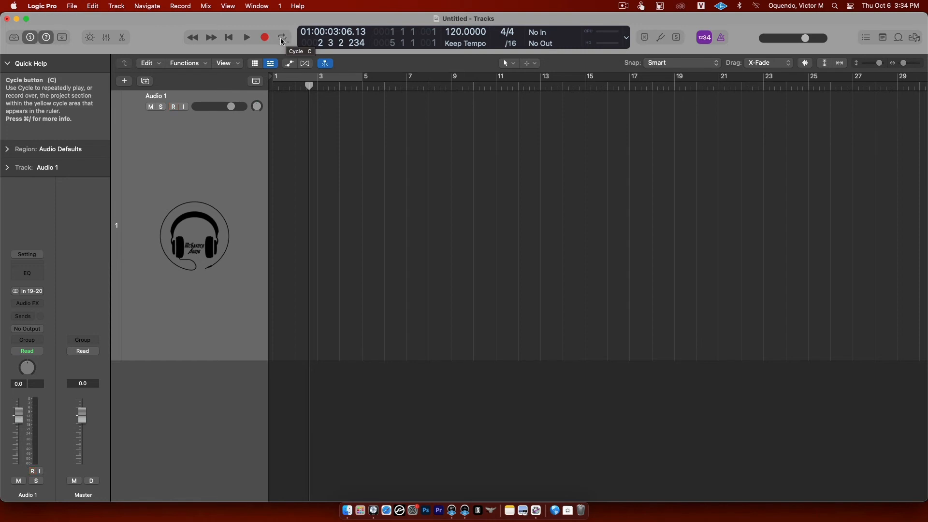
pyautogui.click(173, 106)
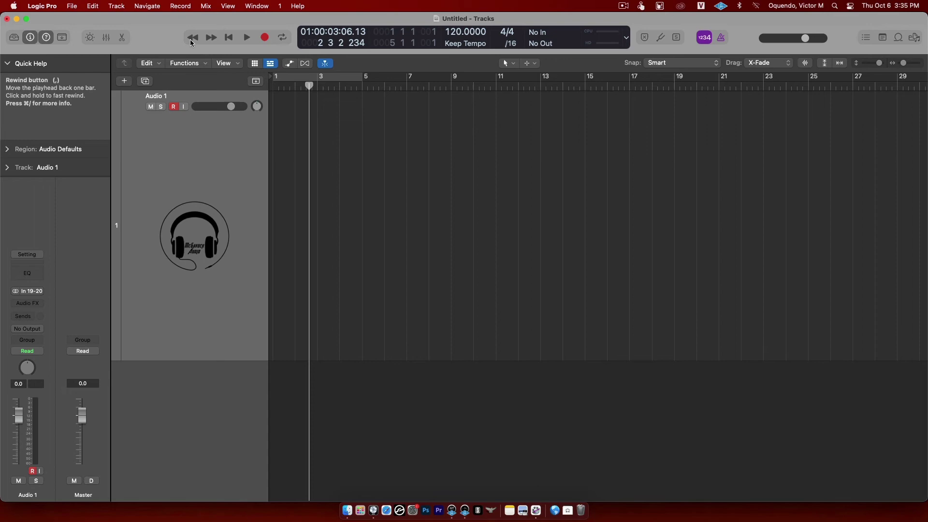
pyautogui.moveTo(224, 38)
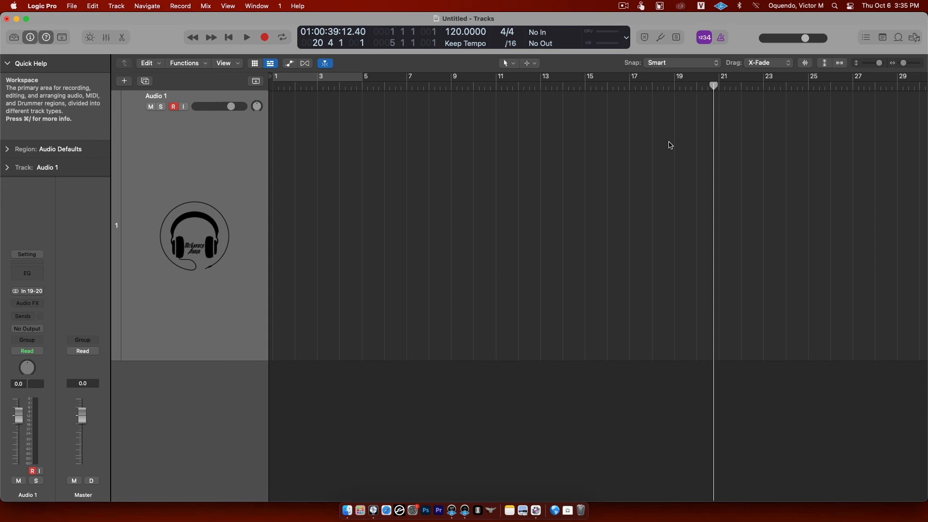
# Step the playhead back a bar with Rewind, then send it to the project start and stop.
pyautogui.click(172, 106)
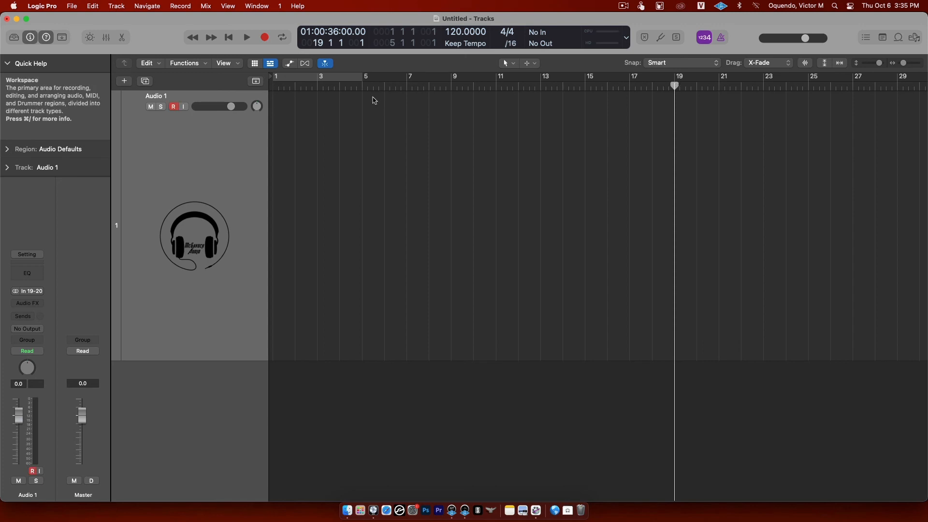
pyautogui.click(246, 37)
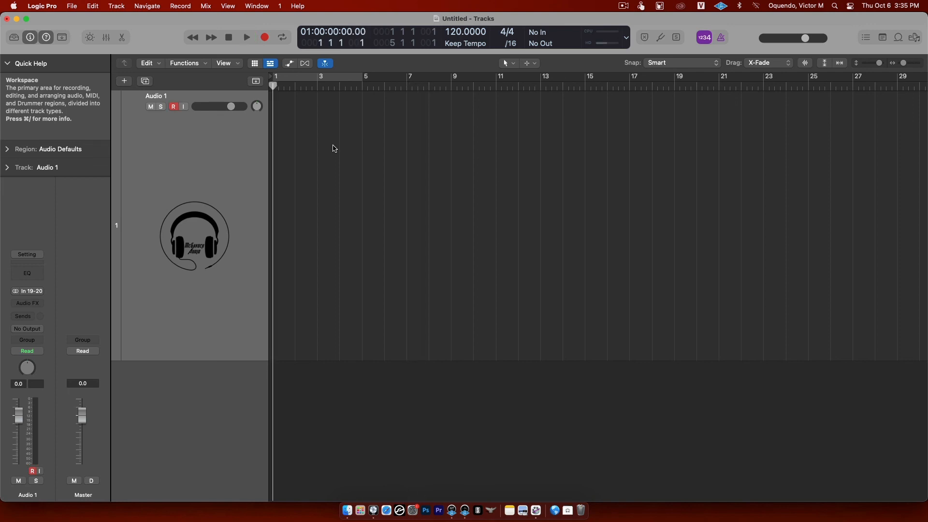
pyautogui.click(174, 106)
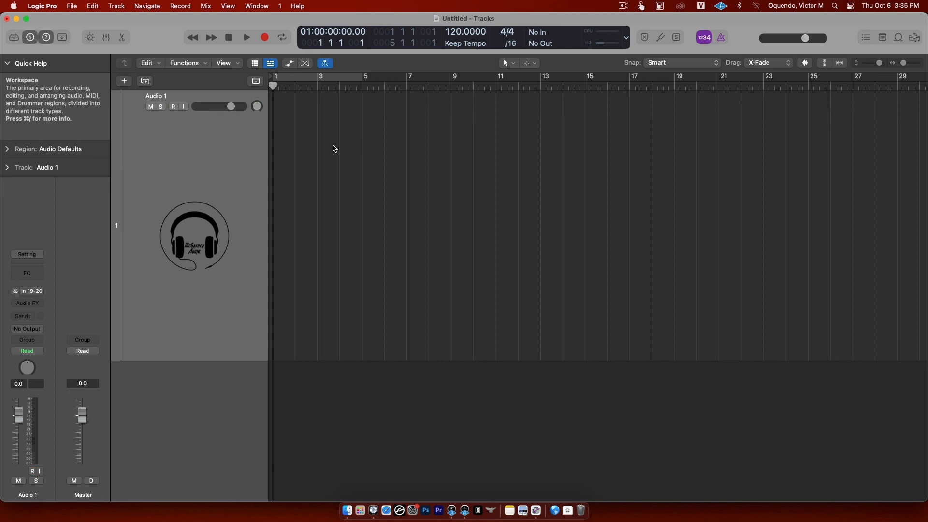
pyautogui.click(174, 106)
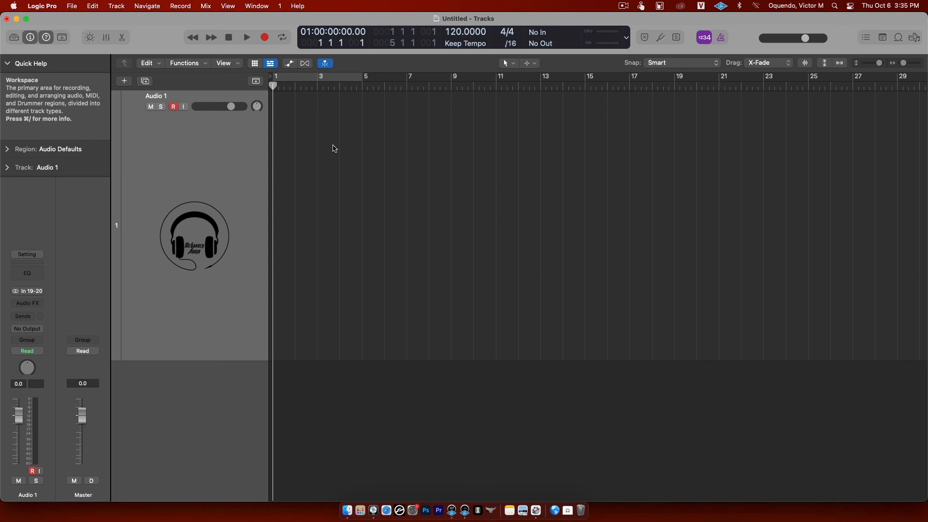